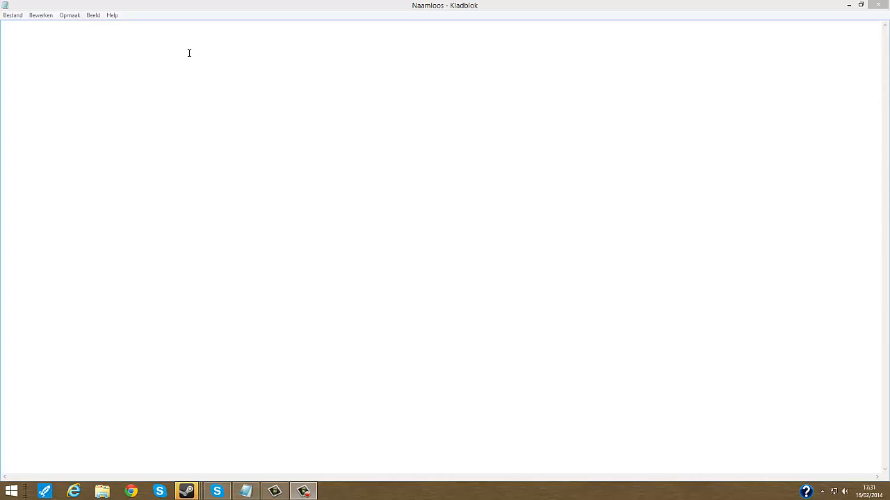
{"action": "mouse_move", "coordinate": [193, 60]}
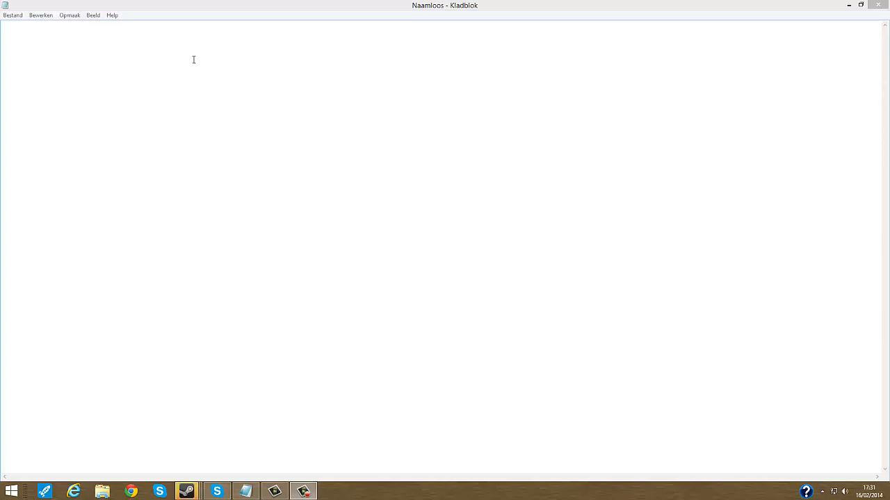
{"action": "mouse_move", "coordinate": [233, 72]}
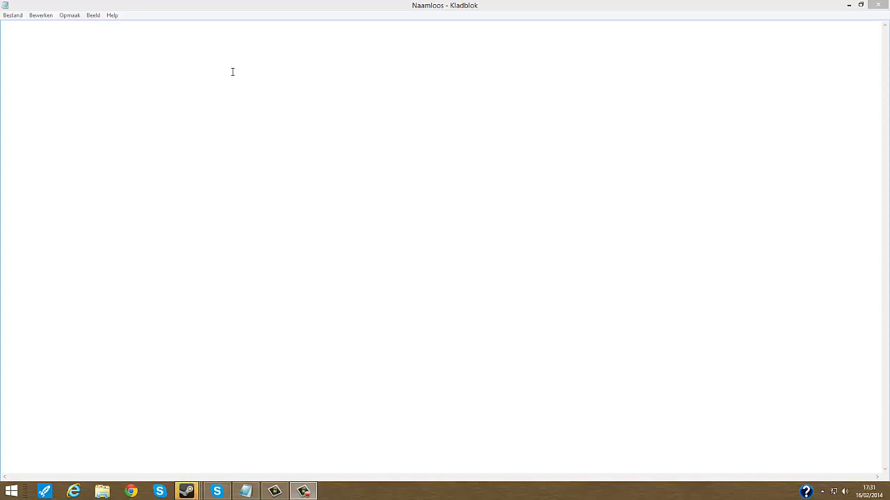
{"action": "type", "text": "@echo o"}
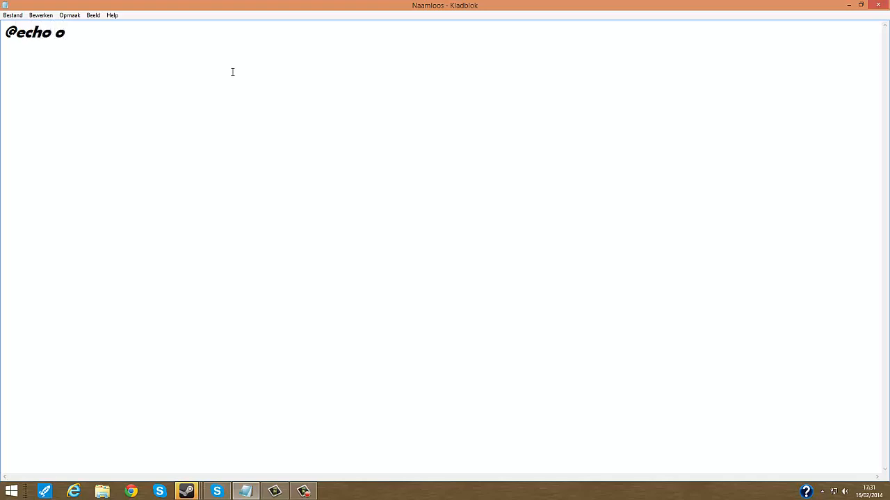
{"action": "type", "text": "ff"}
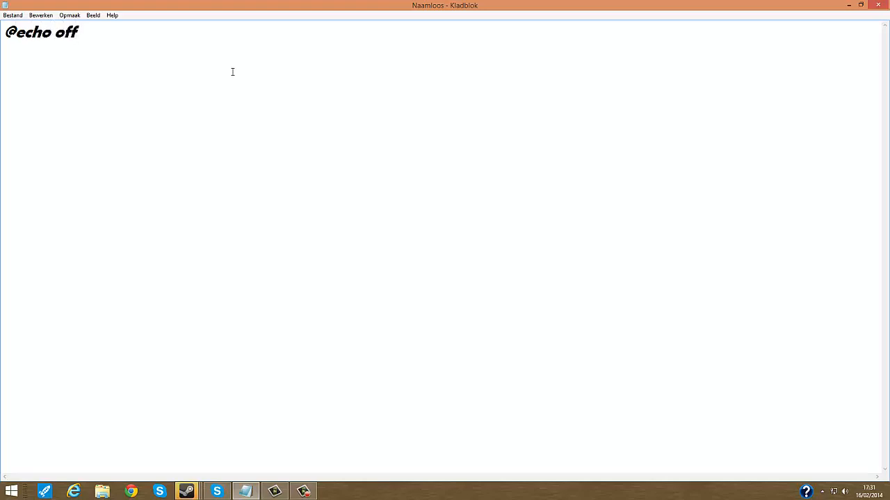
{"action": "type", "text": "on"}
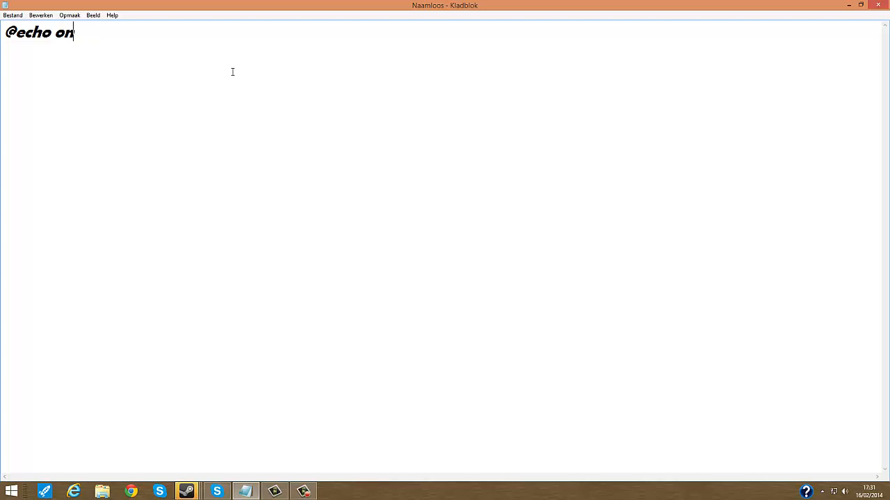
{"action": "key", "text": "Enter"}
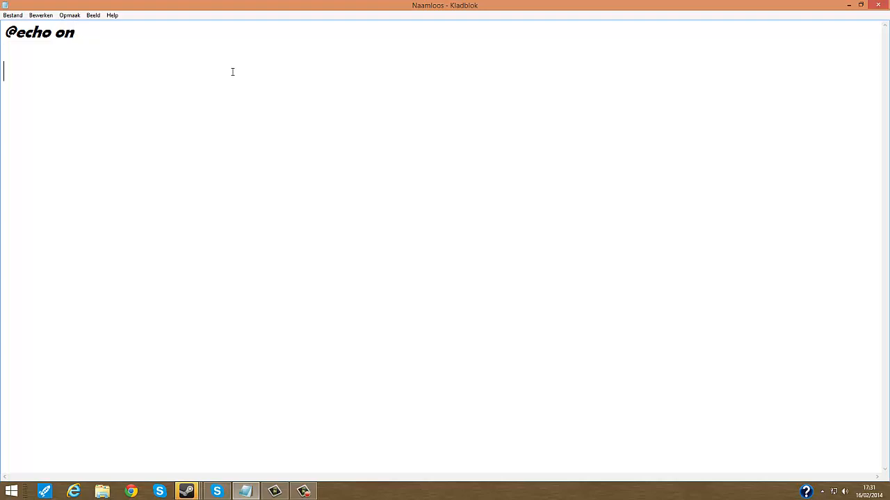
{"action": "type", "text": "st"}
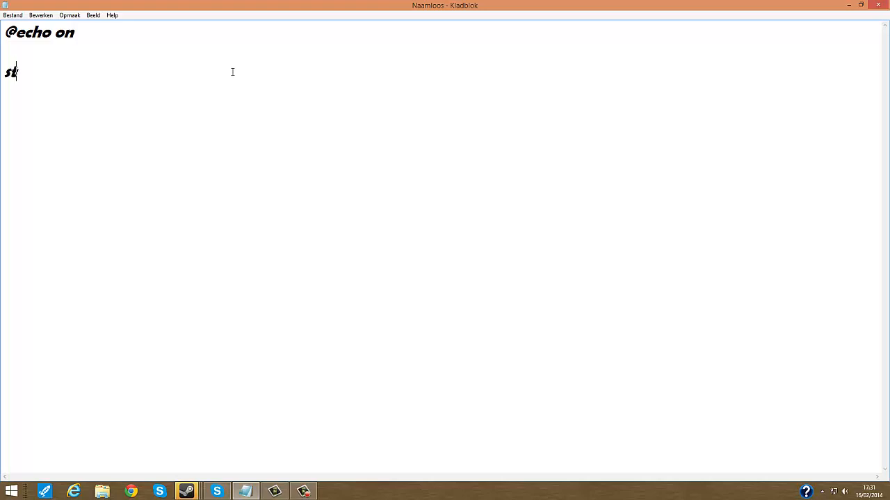
{"action": "type", "text": "art"}
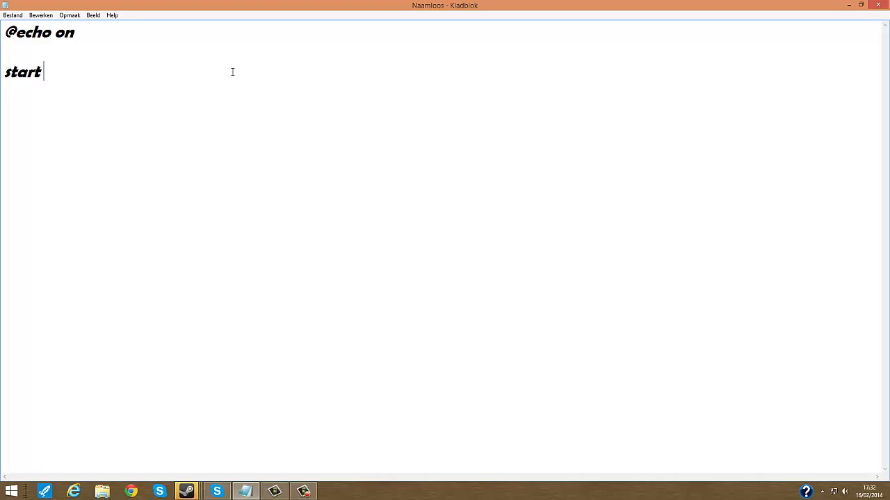
{"action": "type", "text": "www"}
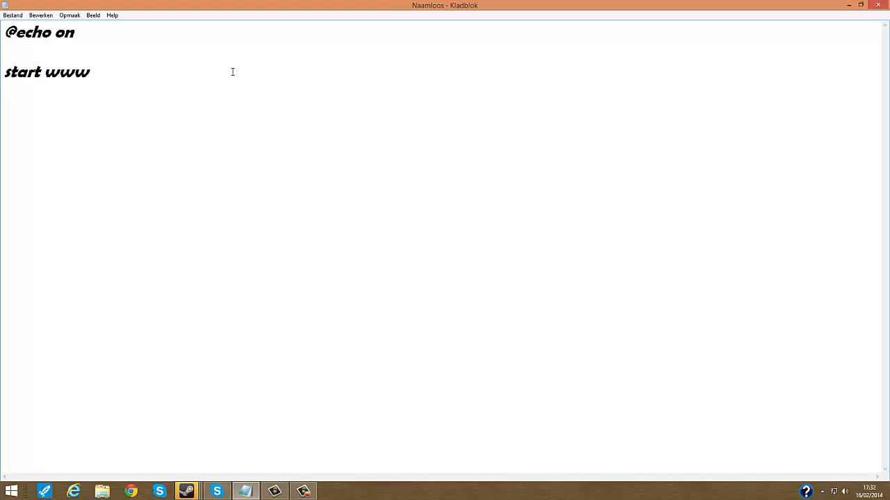
{"action": "type", "text": ".facebo"}
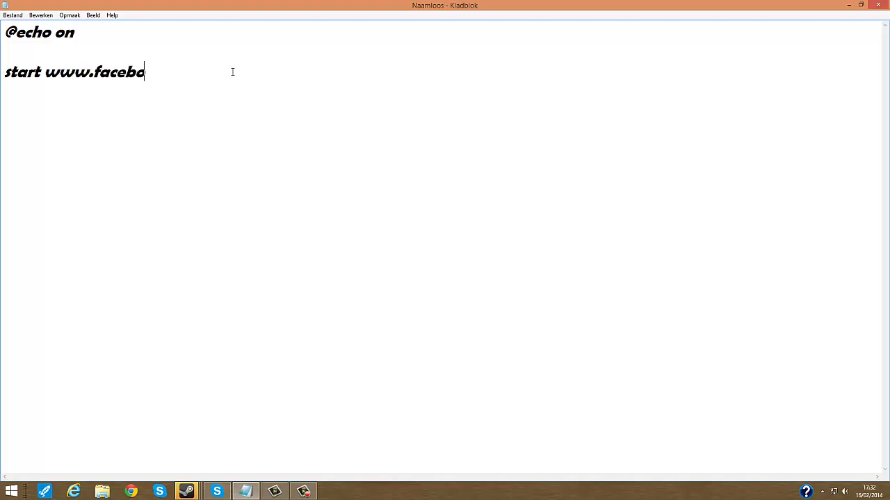
{"action": "type", "text": "ok.c"}
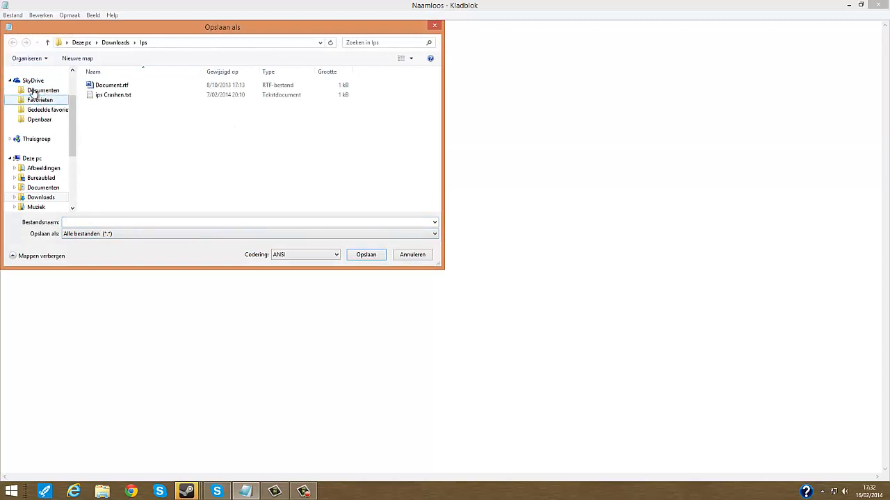
Step: Save the script as yolo.bat in the Downloads\lps folder
{"action": "left_click", "coordinate": [250, 223]}
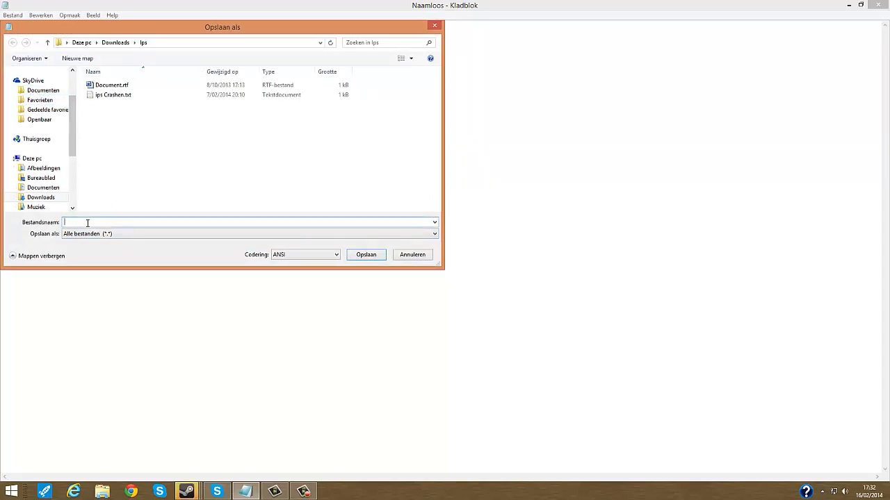
{"action": "type", "text": "yolo.bat"}
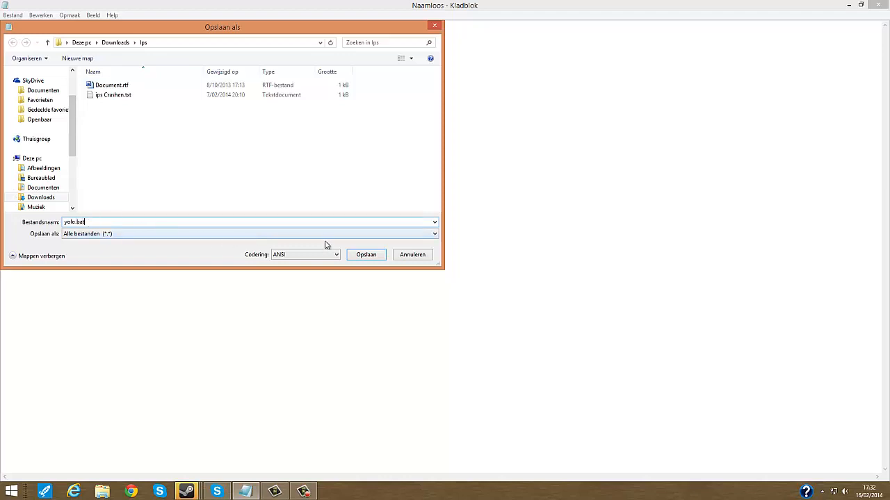
{"action": "left_click", "coordinate": [364, 255]}
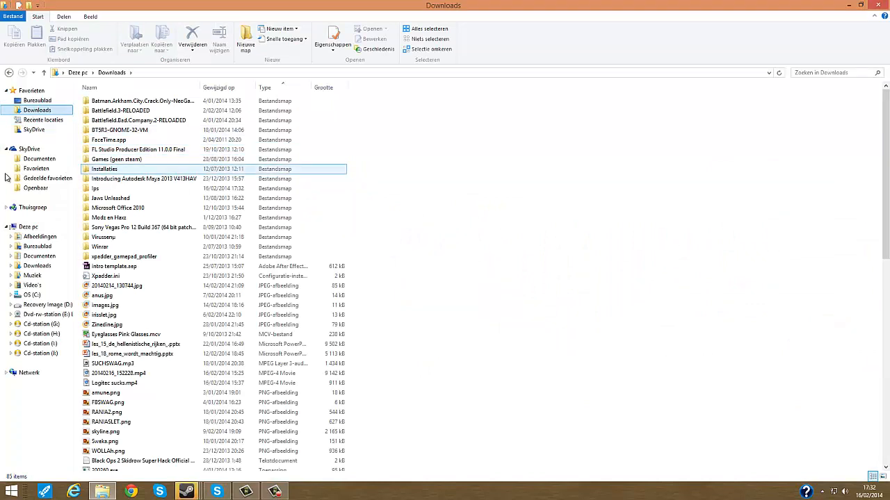
Step: Go into the lps folder and run yolo.bat, opening Facebook in the browser
{"action": "left_click", "coordinate": [103, 189]}
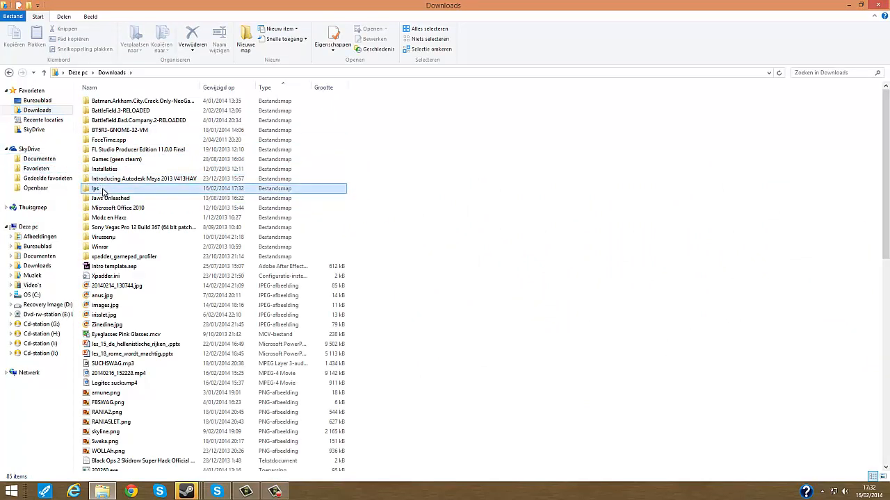
{"action": "double_click", "coordinate": [95, 189]}
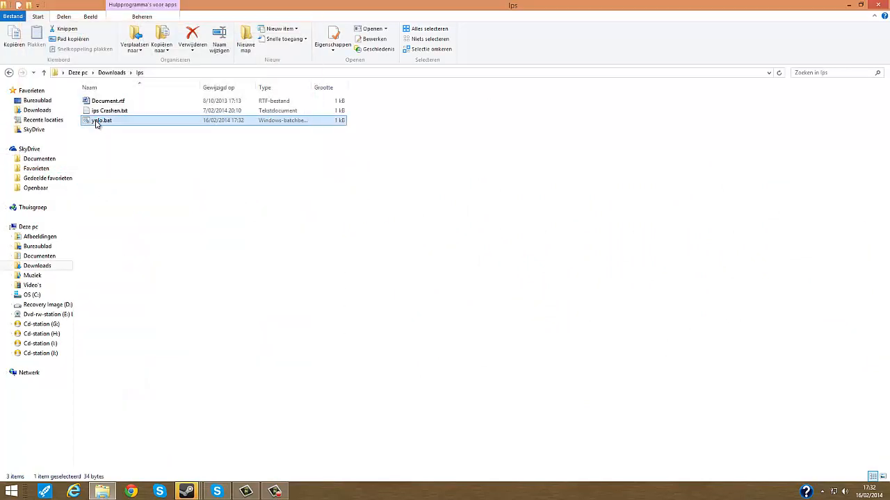
{"action": "left_click", "coordinate": [131, 492]}
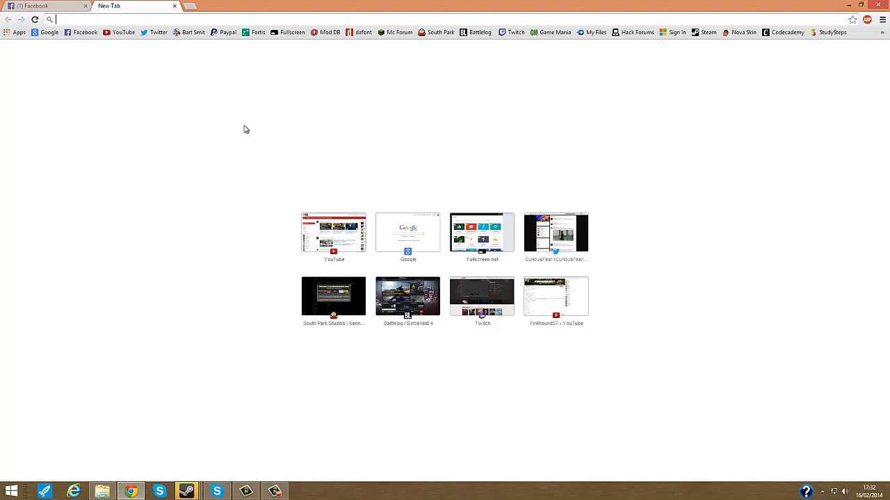
{"action": "mouse_move", "coordinate": [229, 146]}
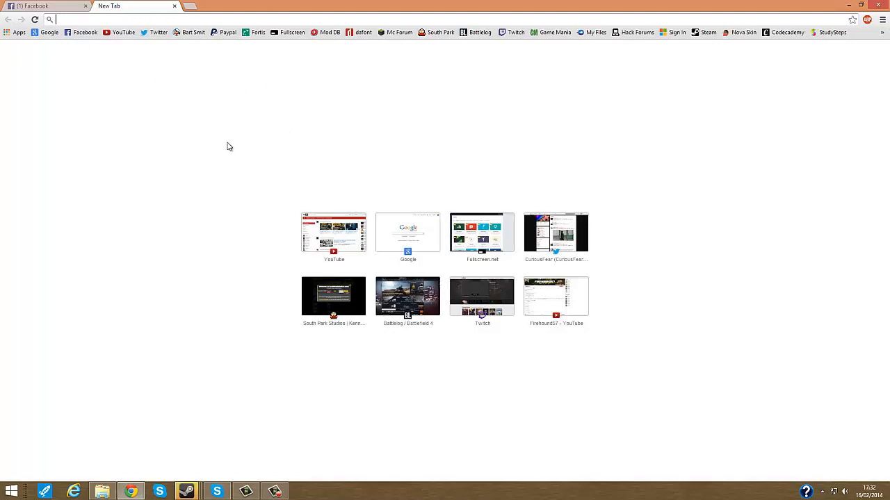